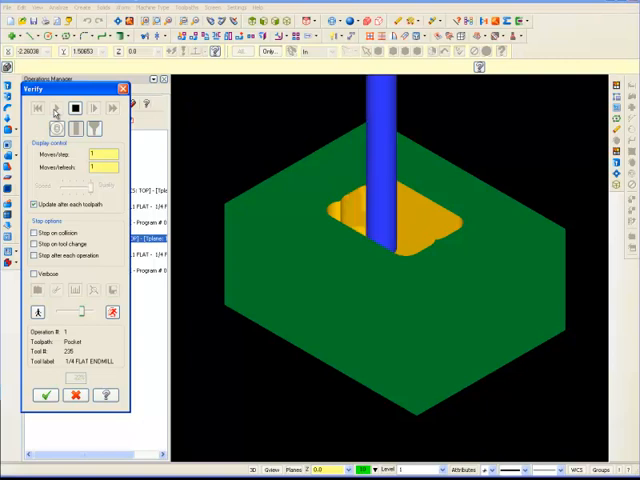
- Run the Pocket and Contour operations in Verify, machining the block into a hollow rectangular frame
left_click(56, 108)
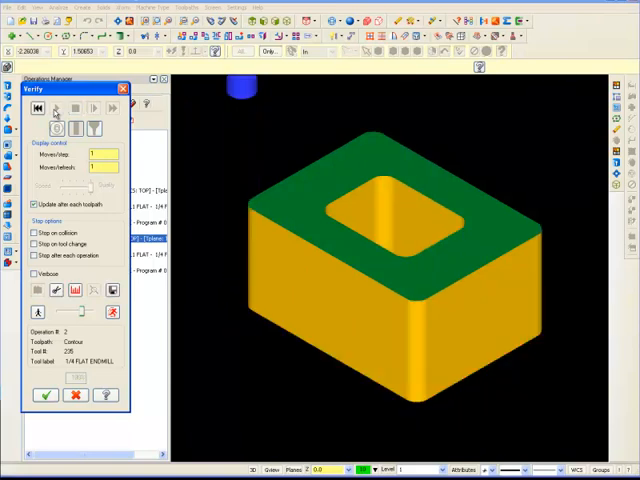
left_click(56, 108)
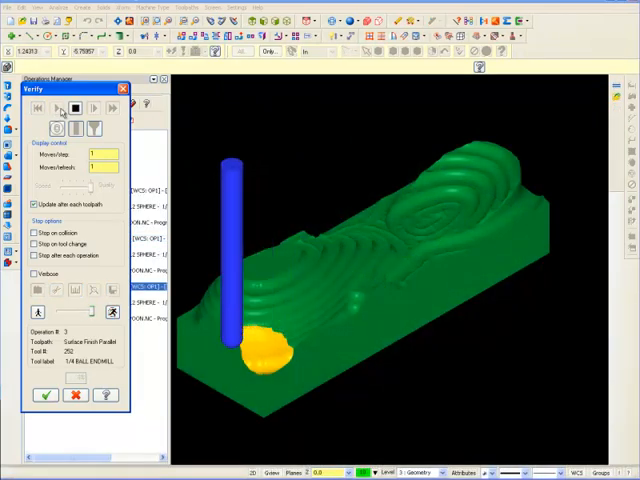
- Simulate the Surface Finish Parallel operation with the ball end mill, scooping a curved pocket into the part's end
left_click(60, 108)
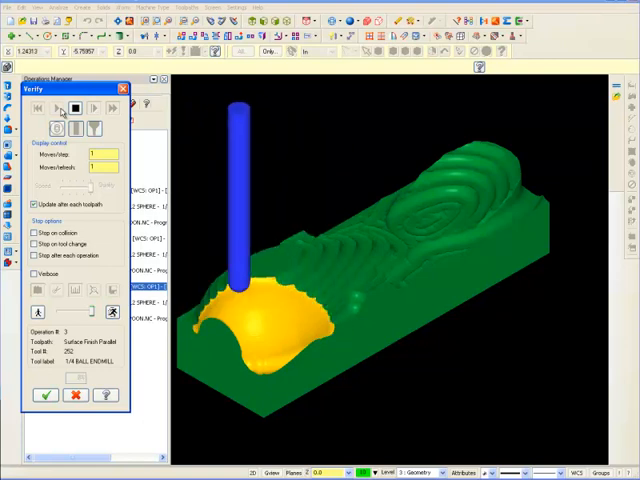
left_click(76, 108)
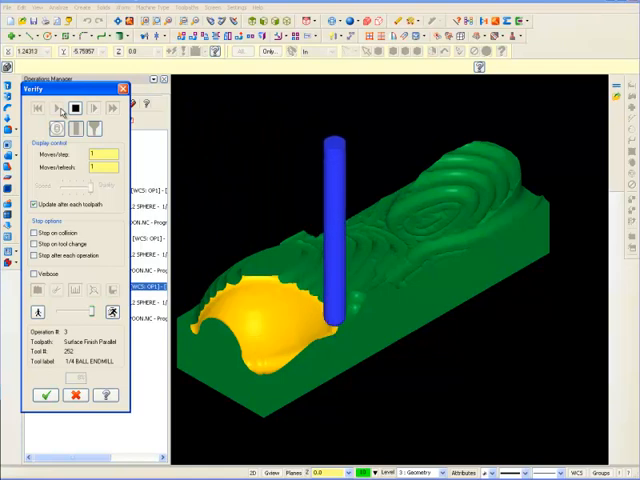